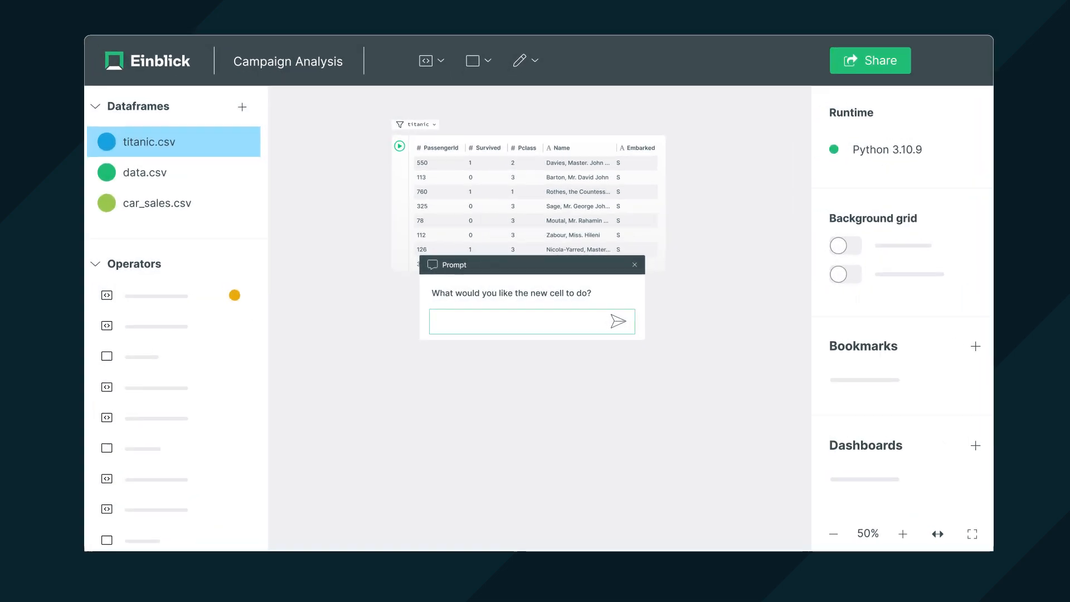
Ask the AI for a 3x2 grid of age histograms on the titanic cell
type("Plot a grid of 3x2 histograms")
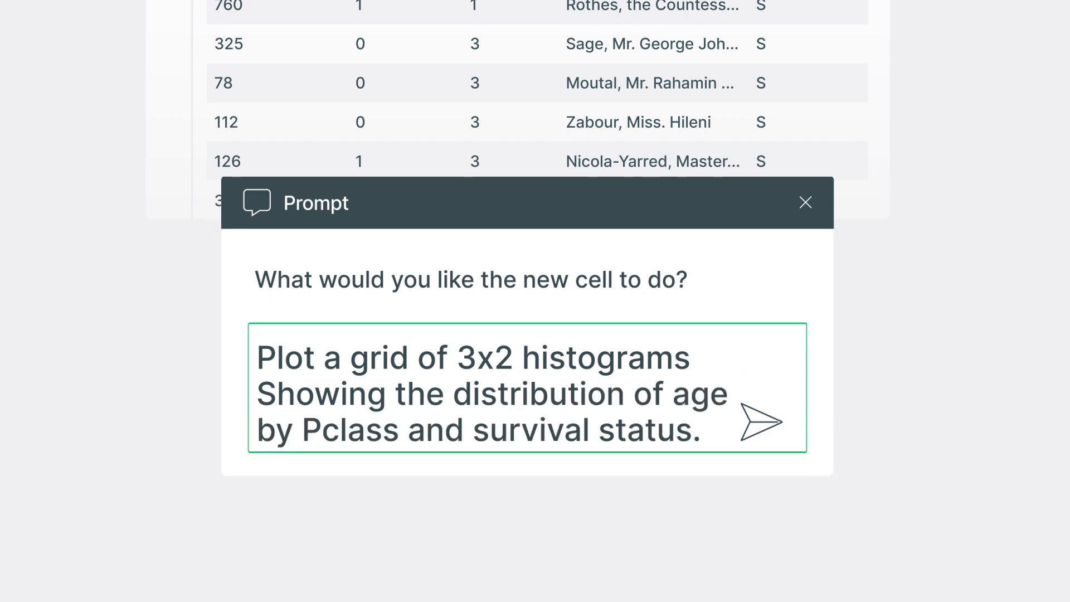
left_click(758, 421)
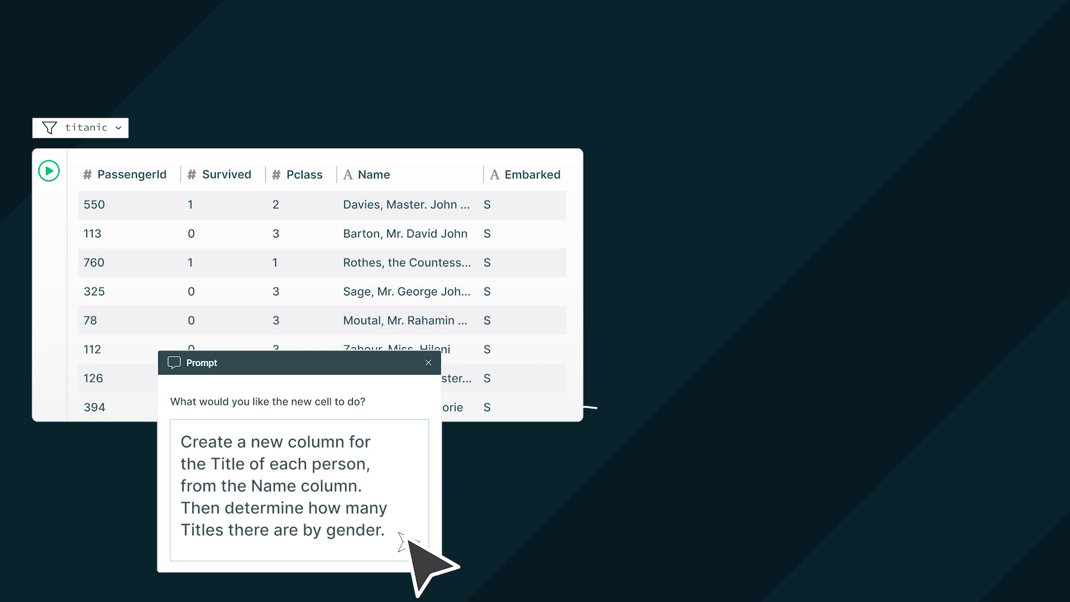
Send the Title request, ask to one-hot encode Embarked with informative names, and place a new Python cell
left_click(408, 541)
type("One hot encode the Embarked column using skl")
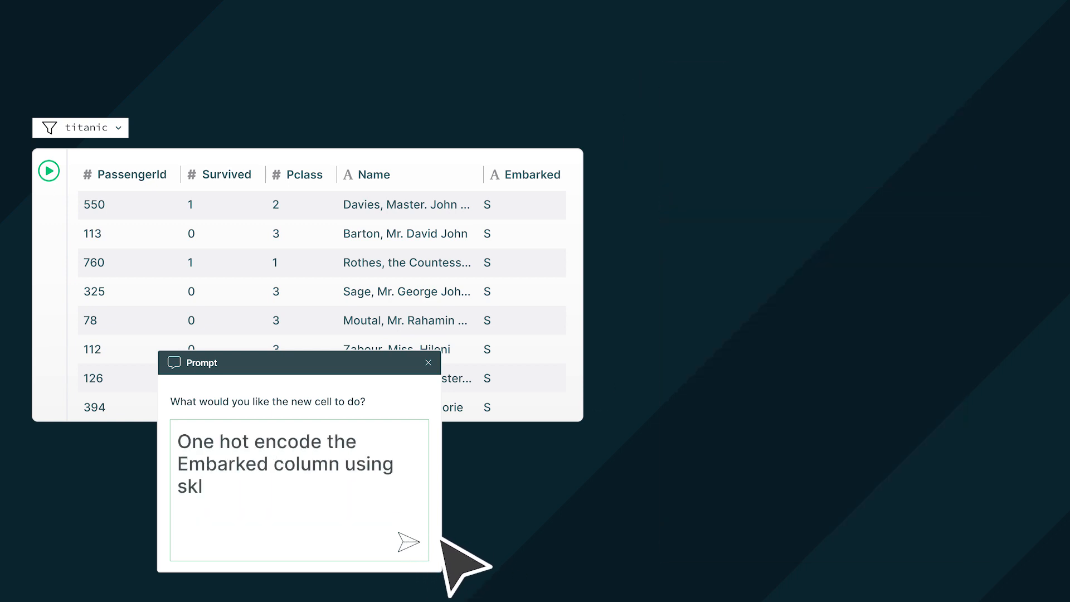
type("earn. Create informative names for the new Embarked columns.")
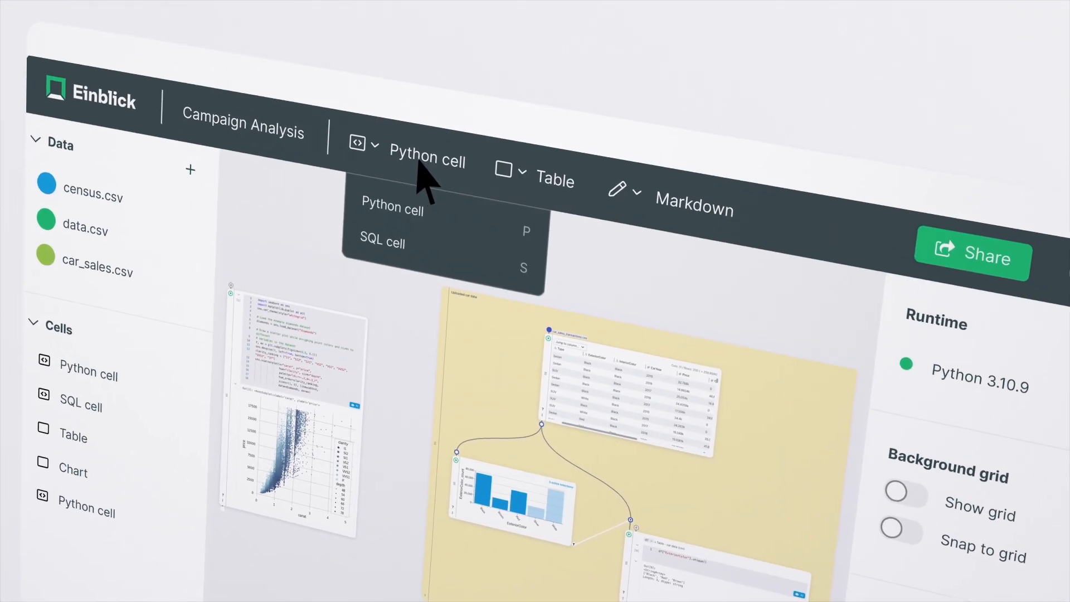
left_click(392, 209)
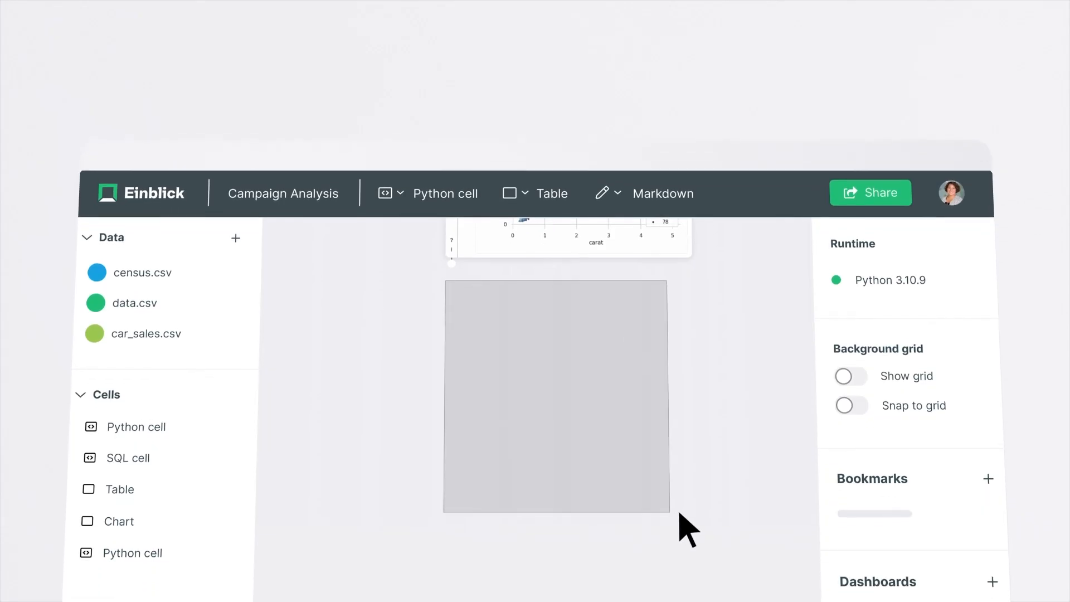